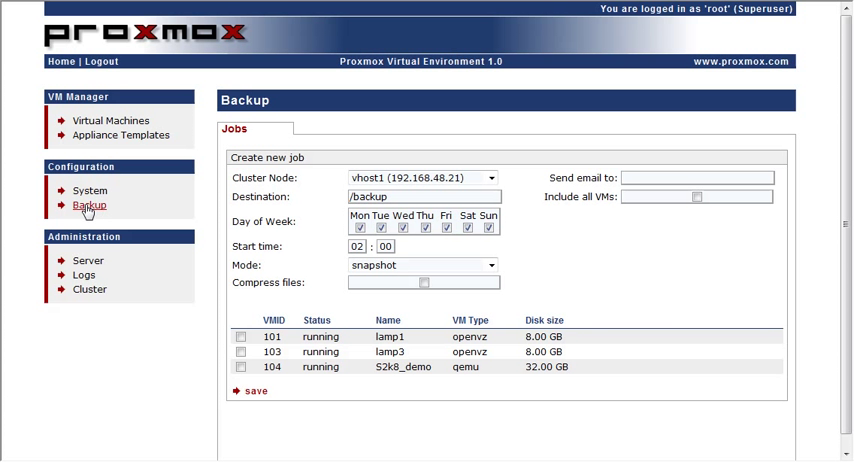
# Step: On the Backup page, expand the Mode dropdown showing snapshot, suspend and stop
pyautogui.click(89, 205)
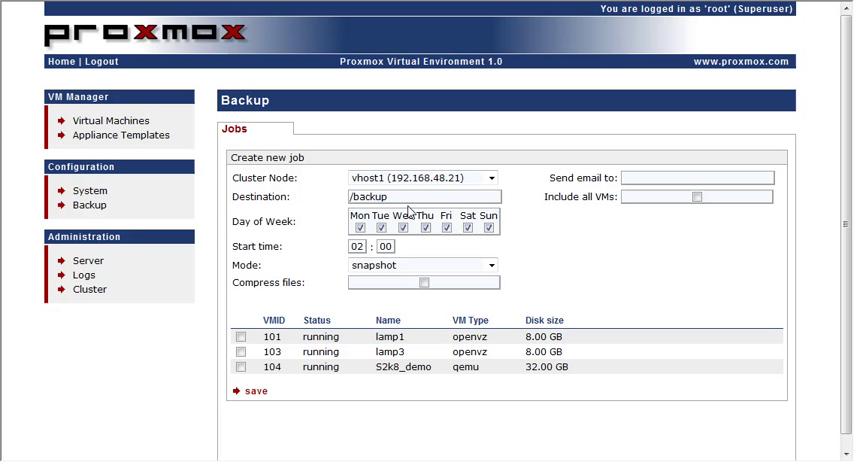
pyautogui.click(410, 196)
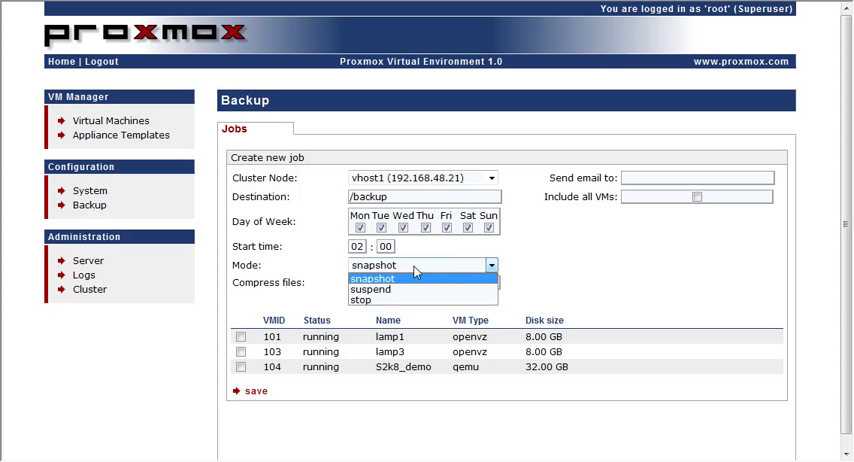
# Step: Try suspend as the backup mode, then reopen the mode list to choose again
pyautogui.click(372, 278)
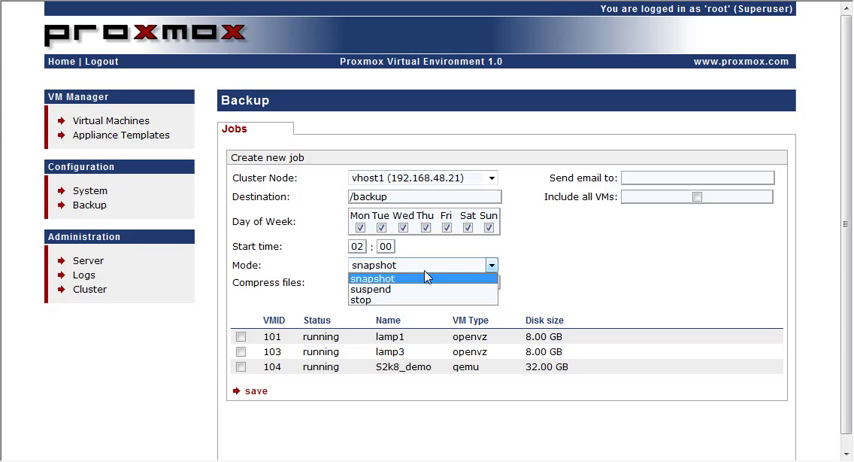
pyautogui.click(380, 278)
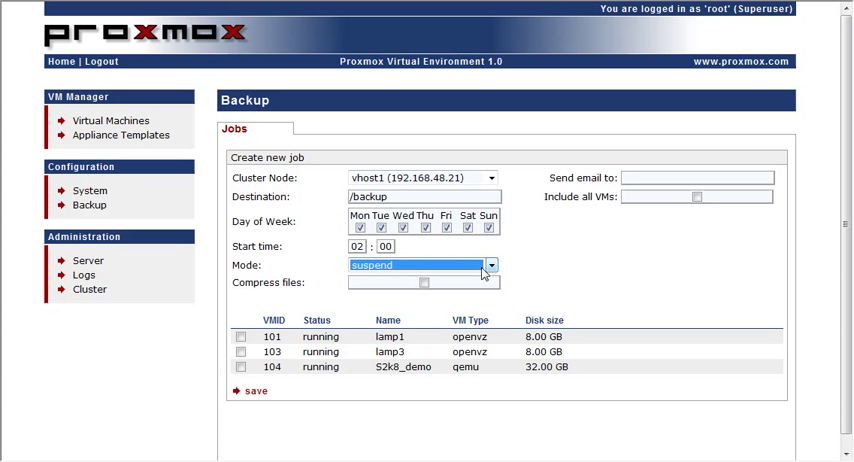
pyautogui.click(417, 267)
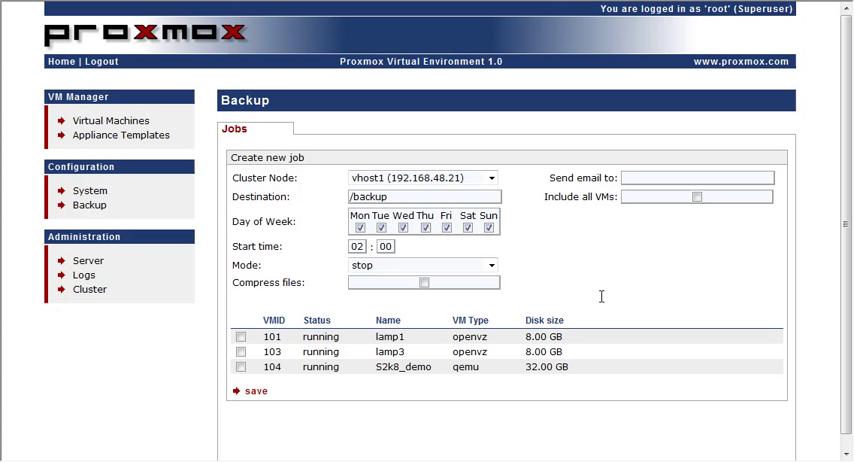
# Step: Switch the backup mode to stop and tick Compress files
pyautogui.click(420, 283)
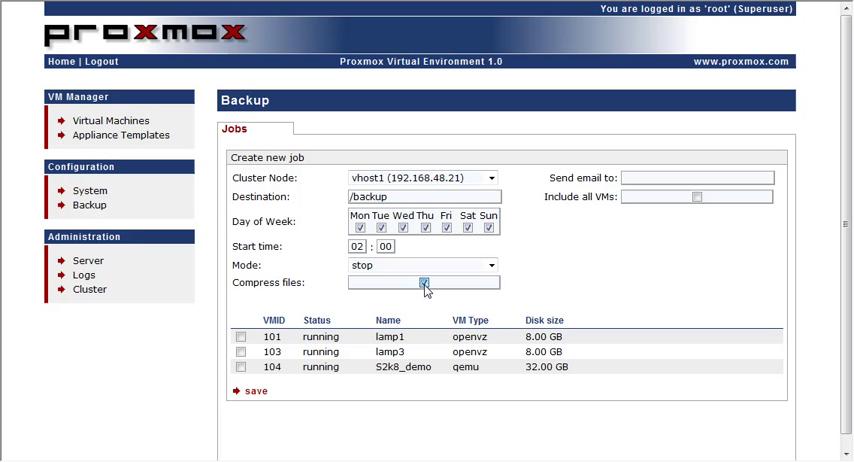
pyautogui.click(424, 283)
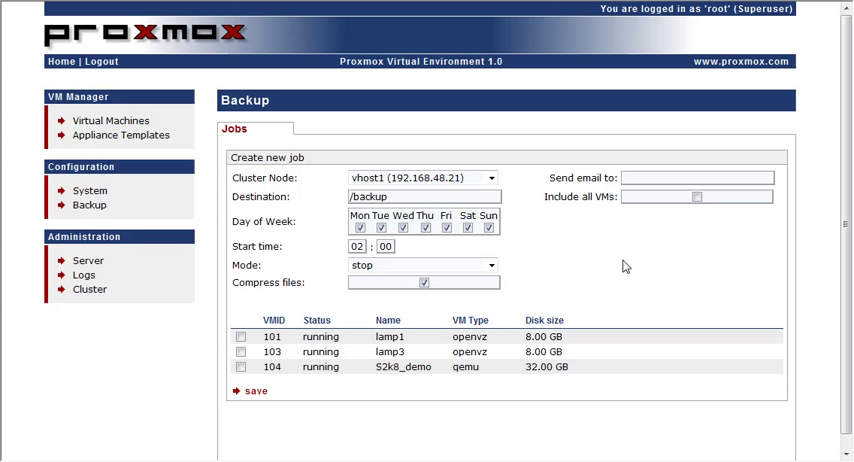
pyautogui.moveTo(655, 247)
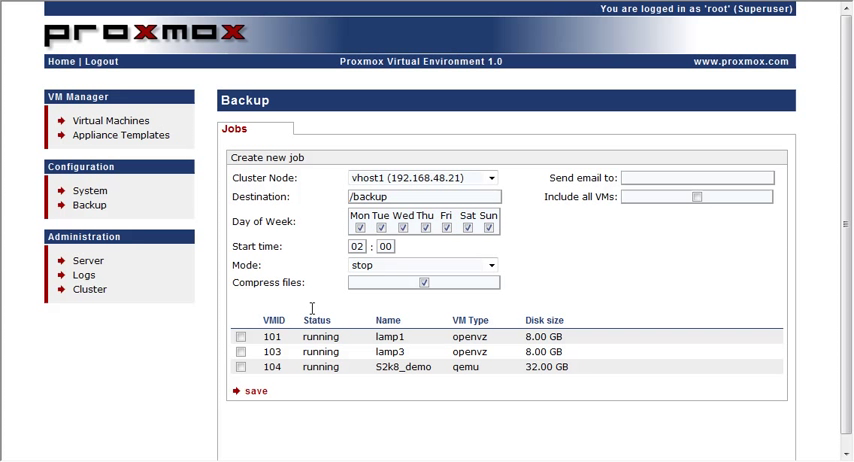
# Step: Tick Include all VMs so VMs 101, 103 and 104 show as selected
pyautogui.click(697, 196)
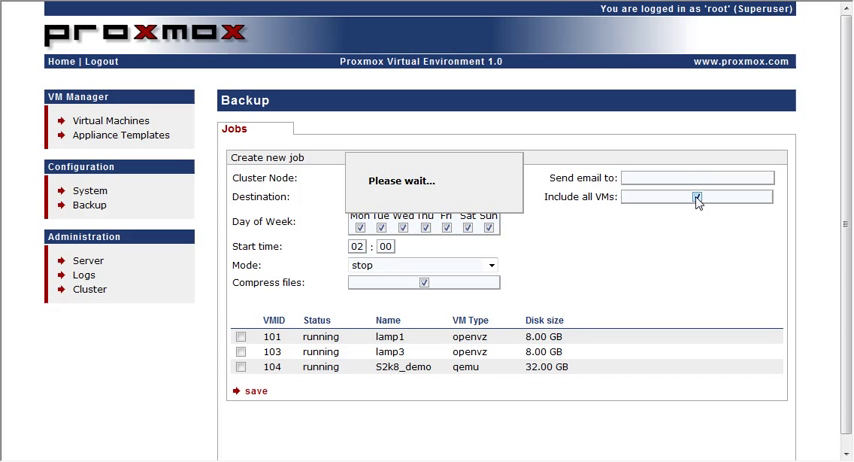
pyautogui.click(698, 197)
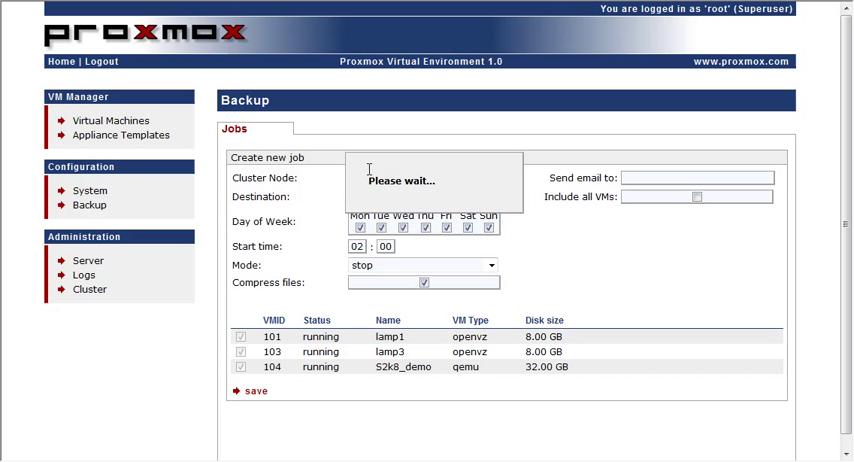